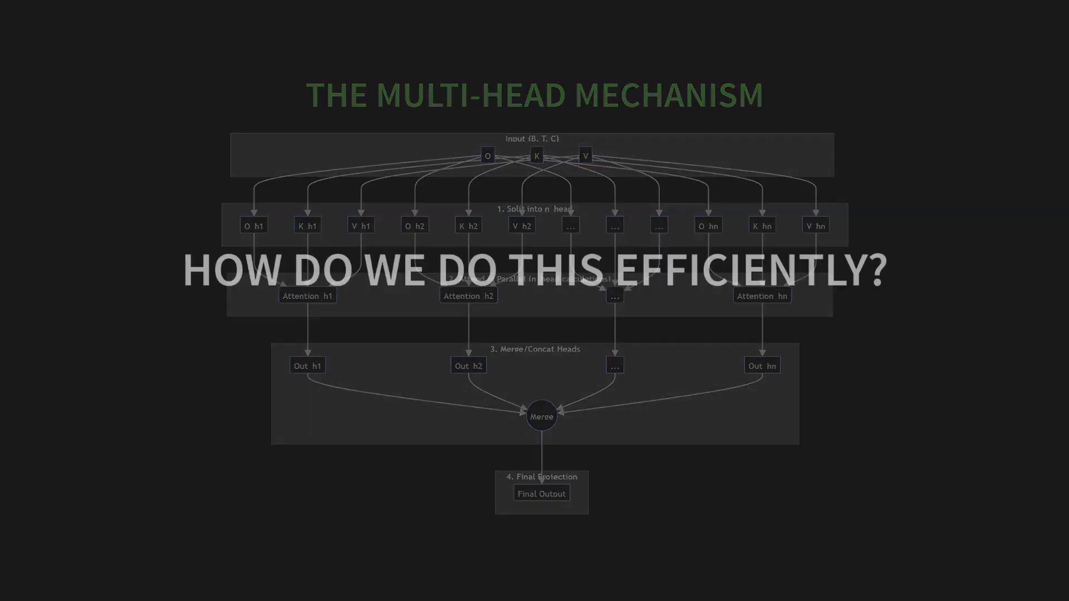
{"action": "key", "text": "Right"}
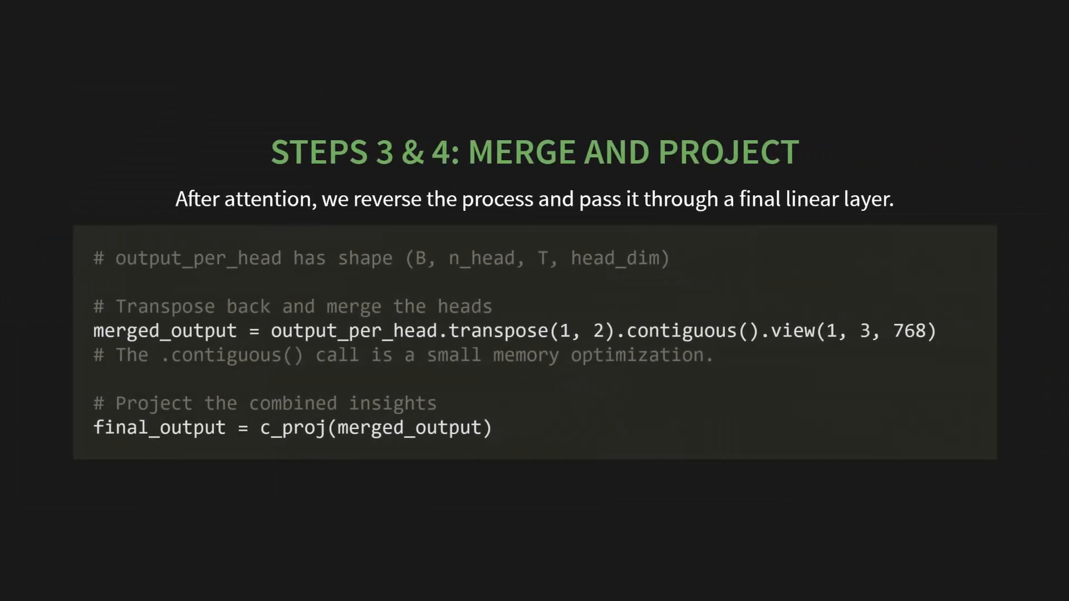